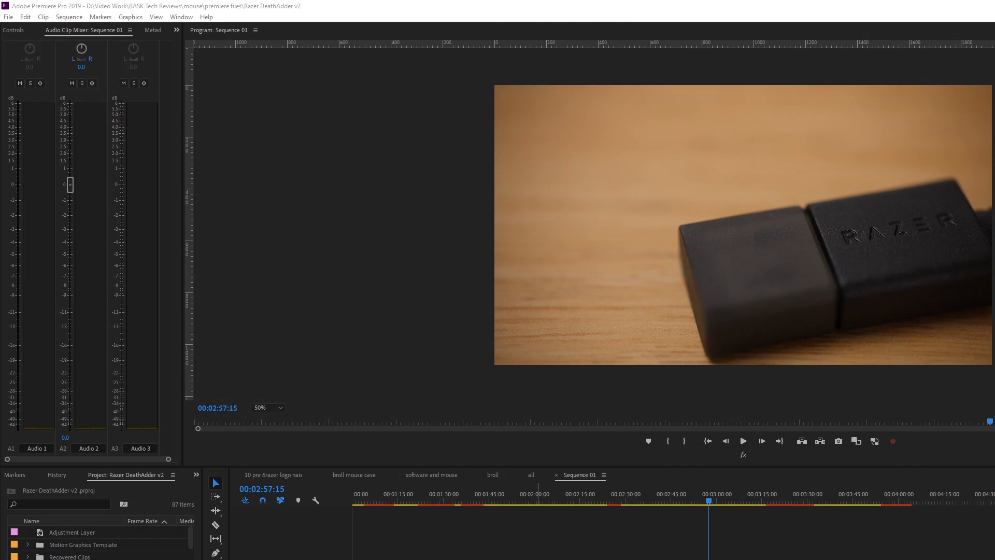
mouse_move(520, 421)
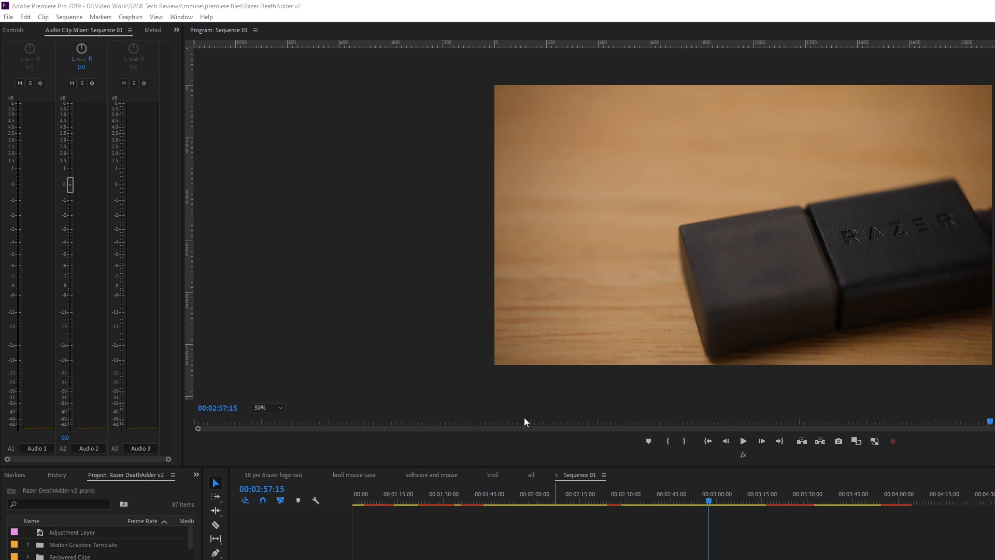
mouse_move(3, 13)
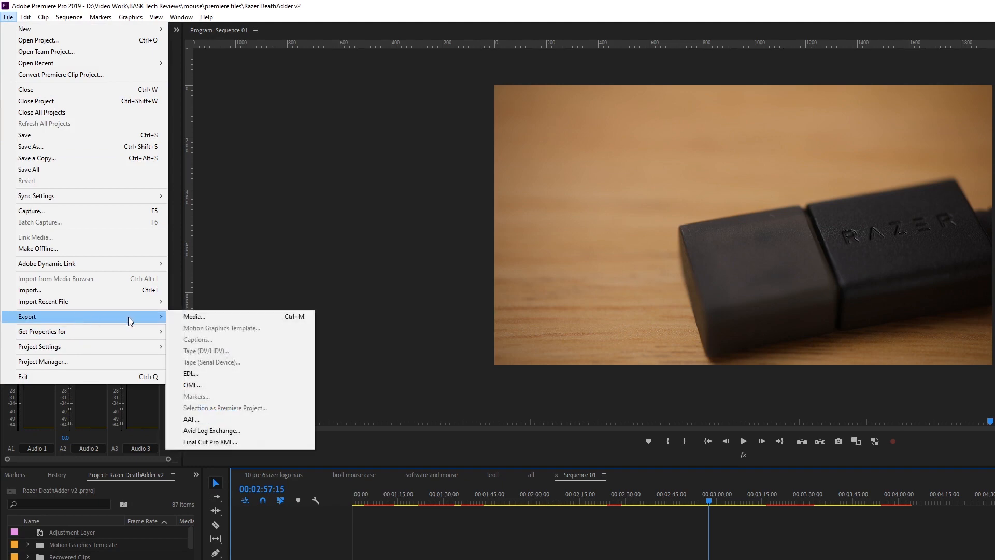
Step: Start an H.264 export of Sequence 01 through Export Media, keeping the default preset
click(194, 316)
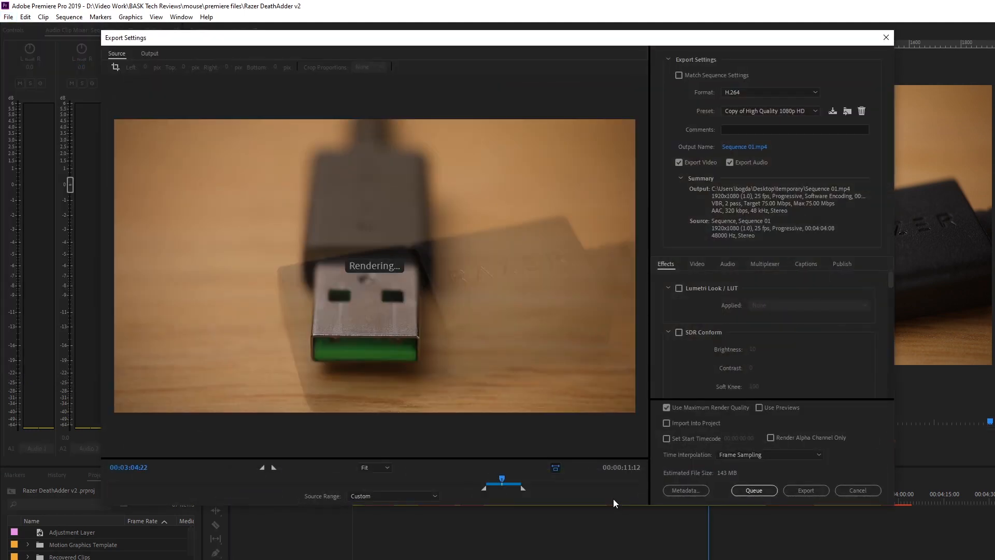
click(807, 491)
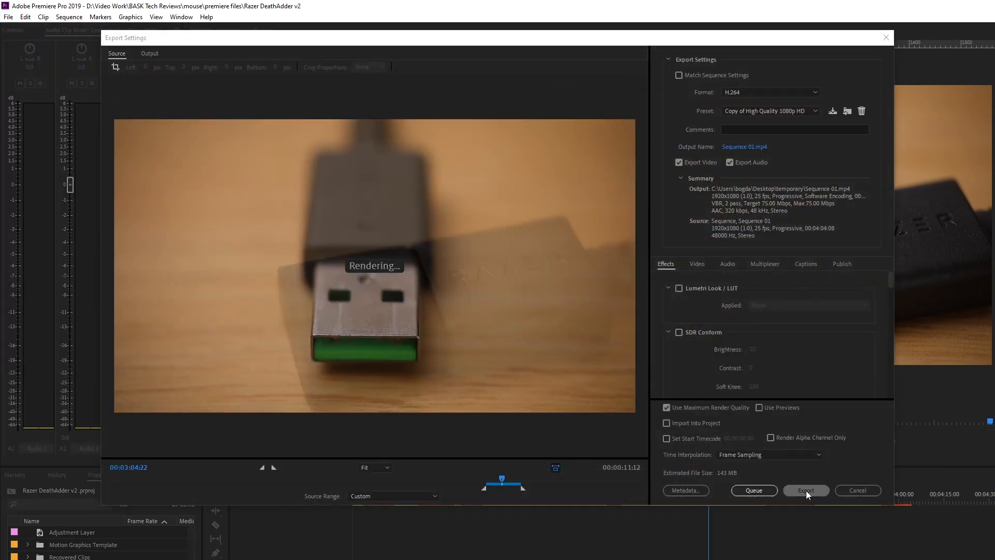
click(805, 490)
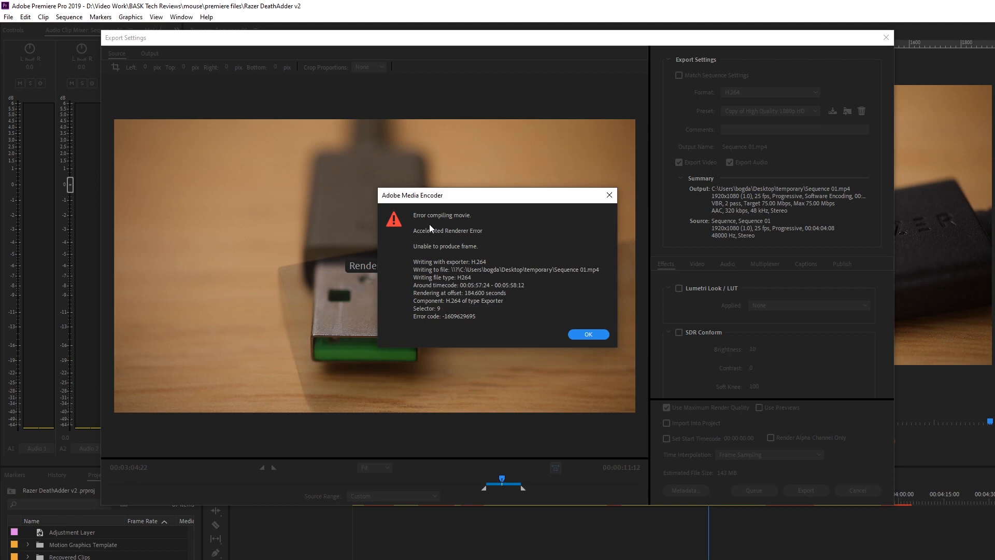
mouse_move(432, 242)
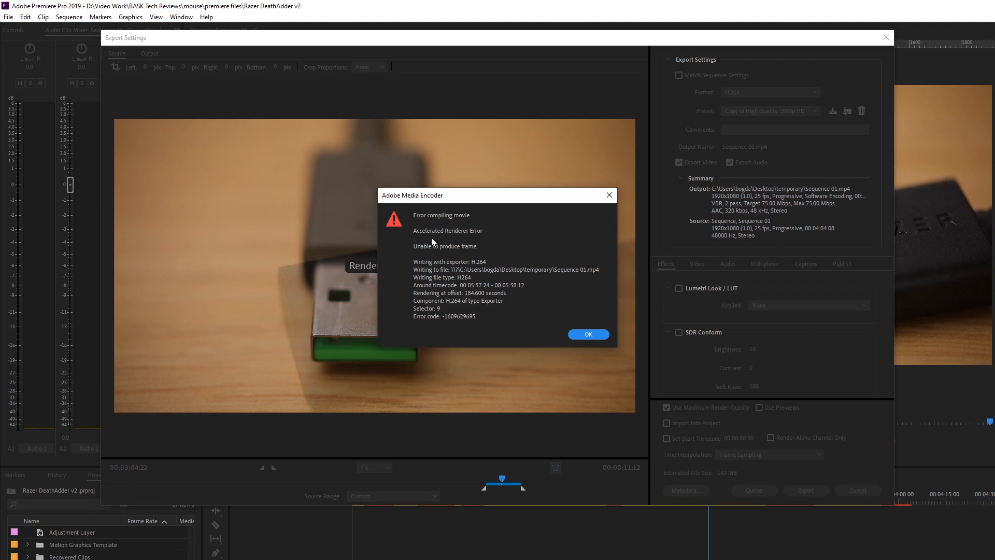
mouse_move(423, 260)
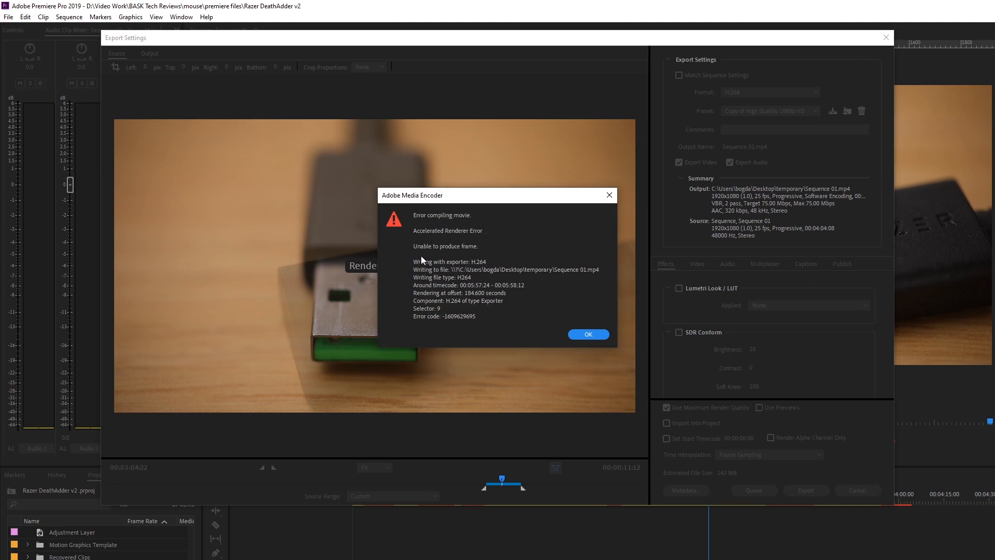
mouse_move(402, 282)
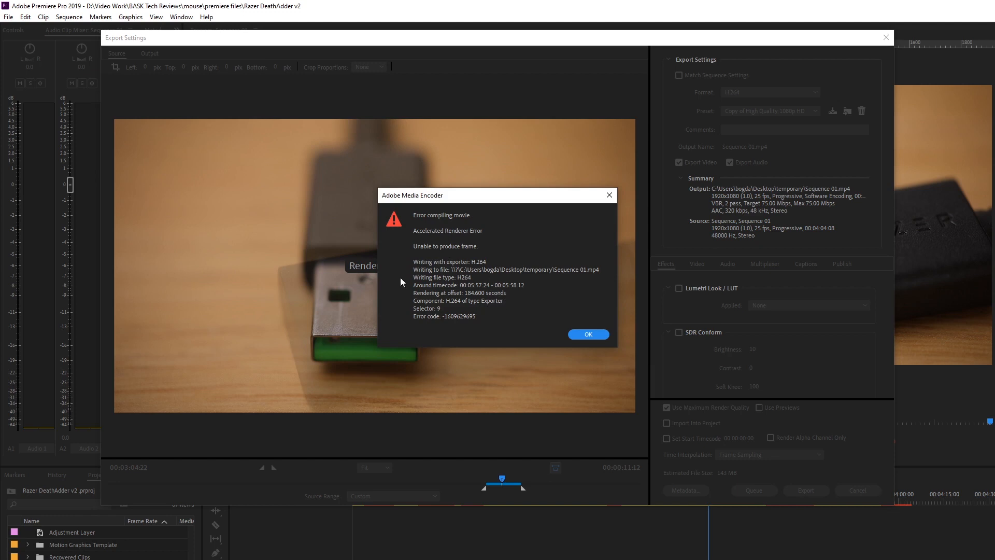
mouse_move(536, 246)
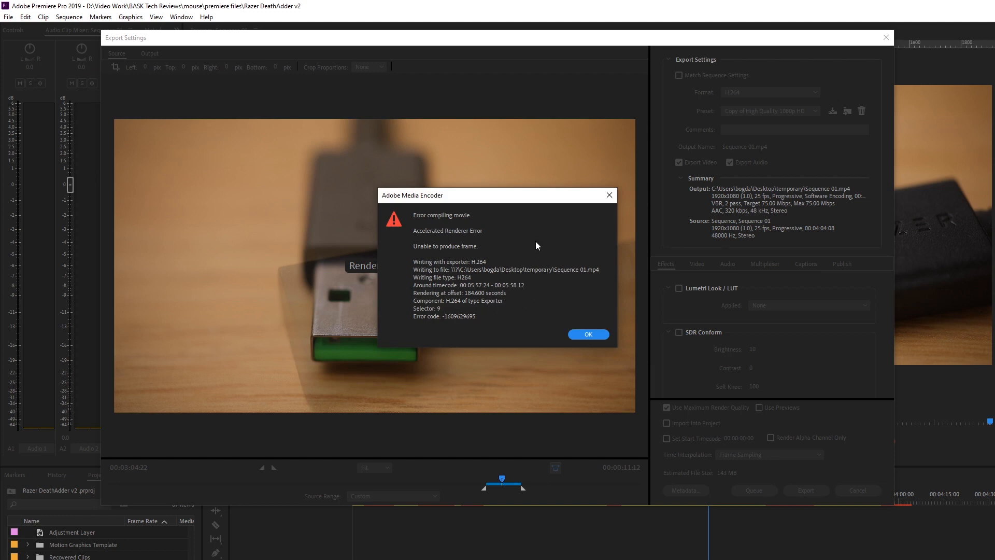
mouse_move(477, 309)
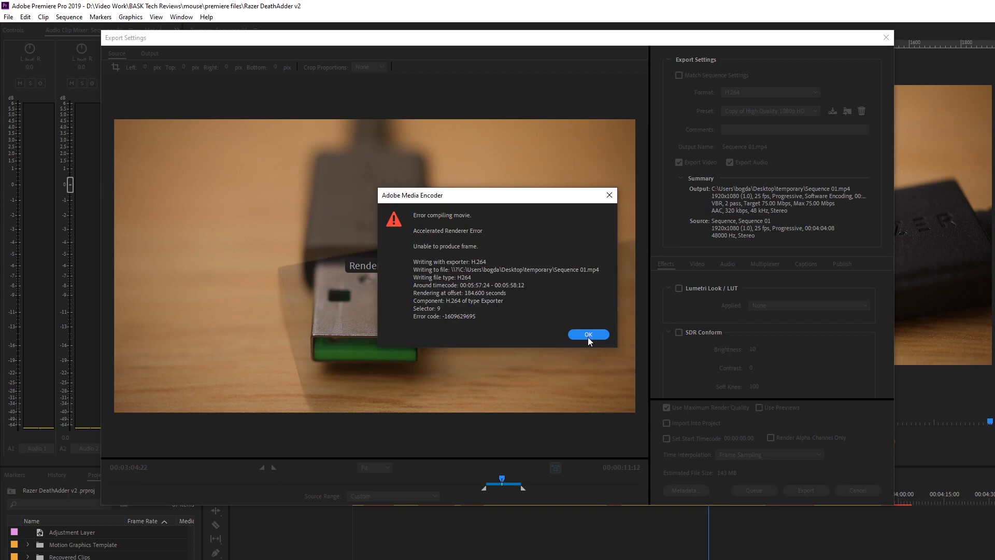
Step: Acknowledge the Accelerated Renderer Error and leave Export Settings without exporting
click(586, 335)
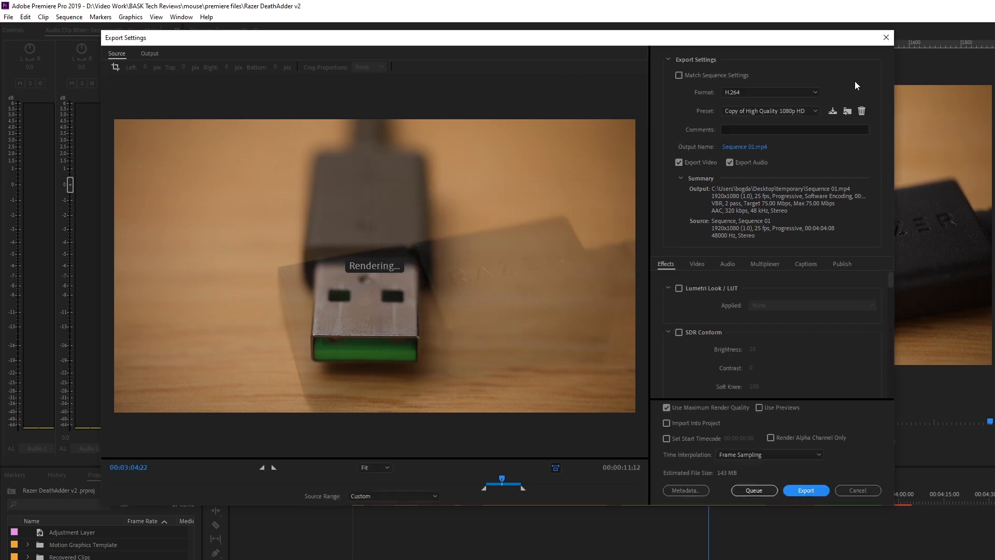
click(858, 491)
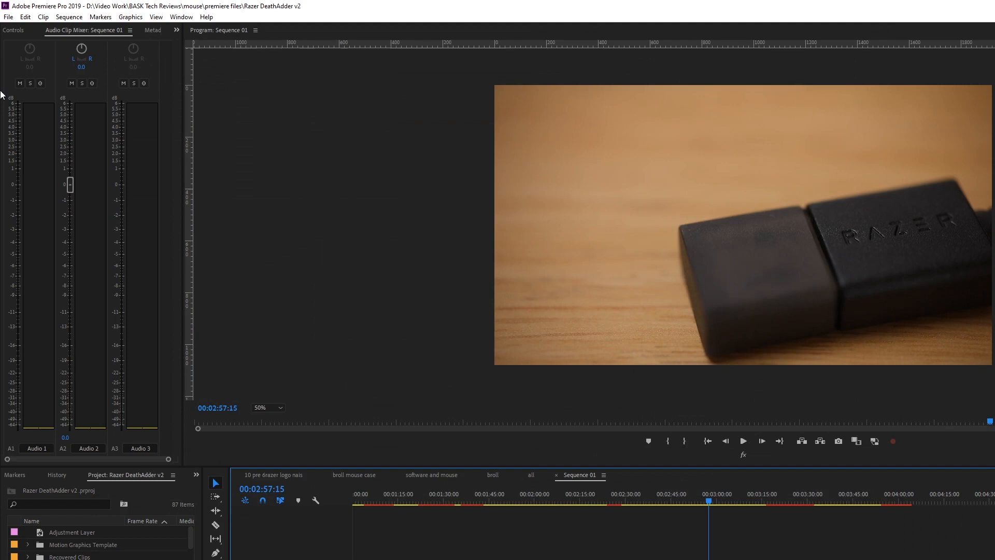
Step: Set the project renderer to Mercury Playback Engine Software Only in Project Settings General and confirm
click(8, 16)
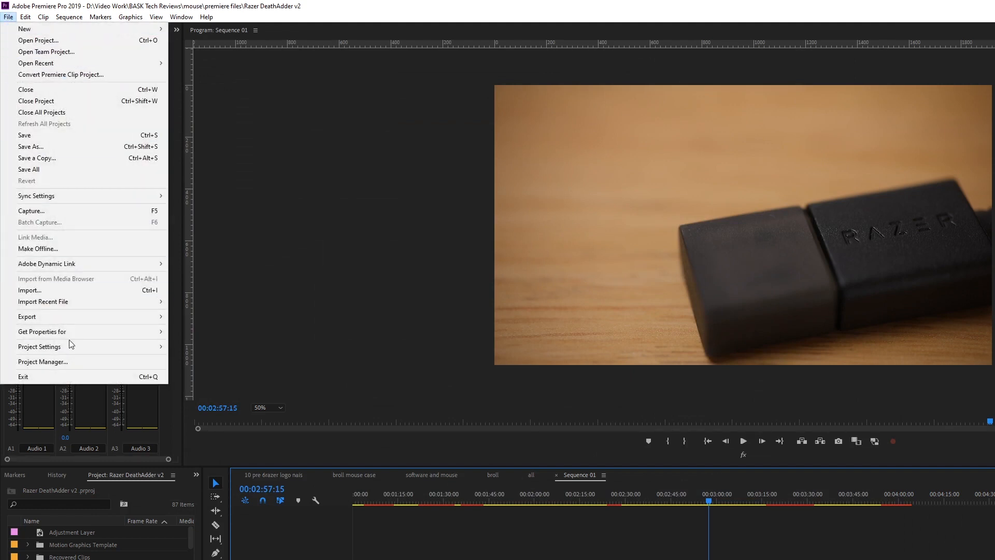
click(38, 346)
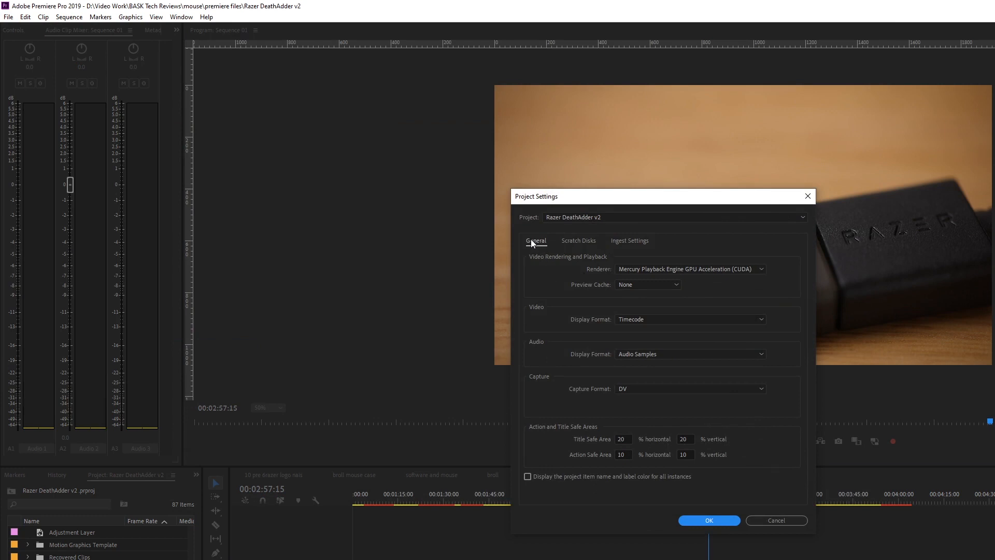
mouse_move(578, 265)
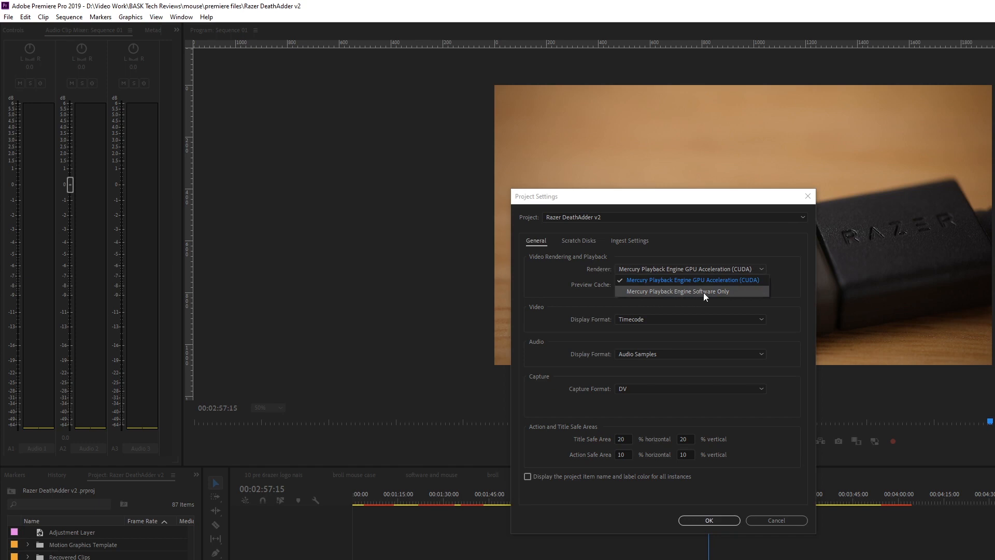
click(677, 292)
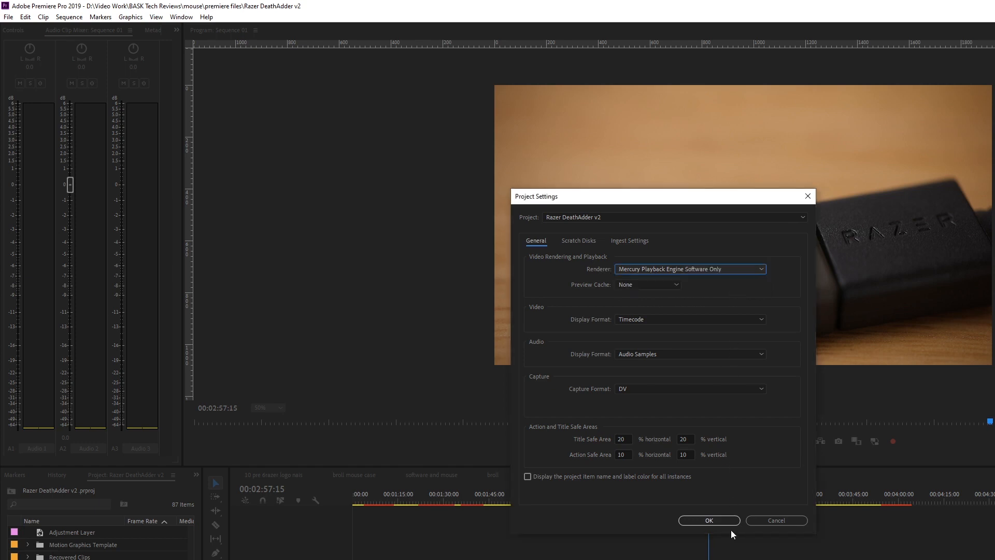
click(9, 16)
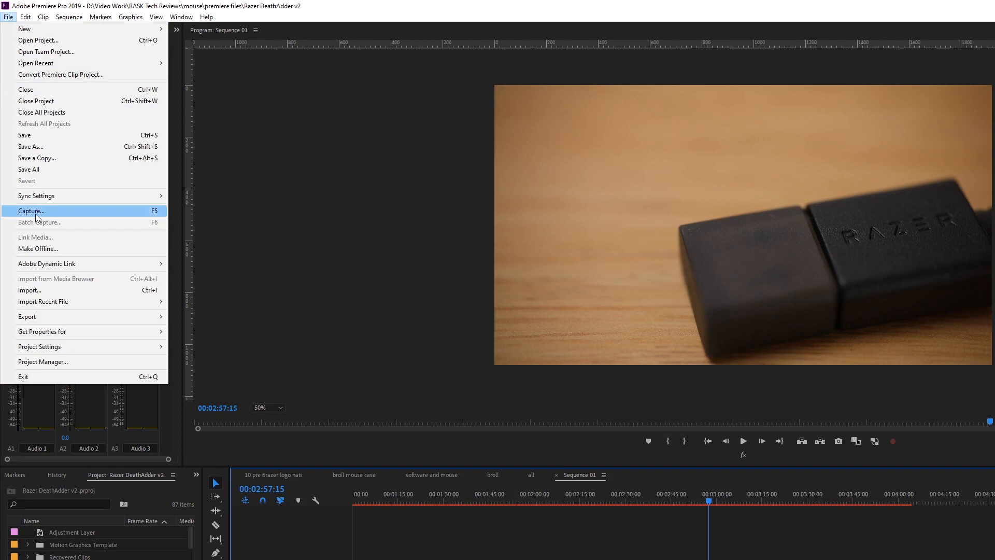
Step: Re-export Sequence 01 as H.264 using the software-only renderer
click(27, 317)
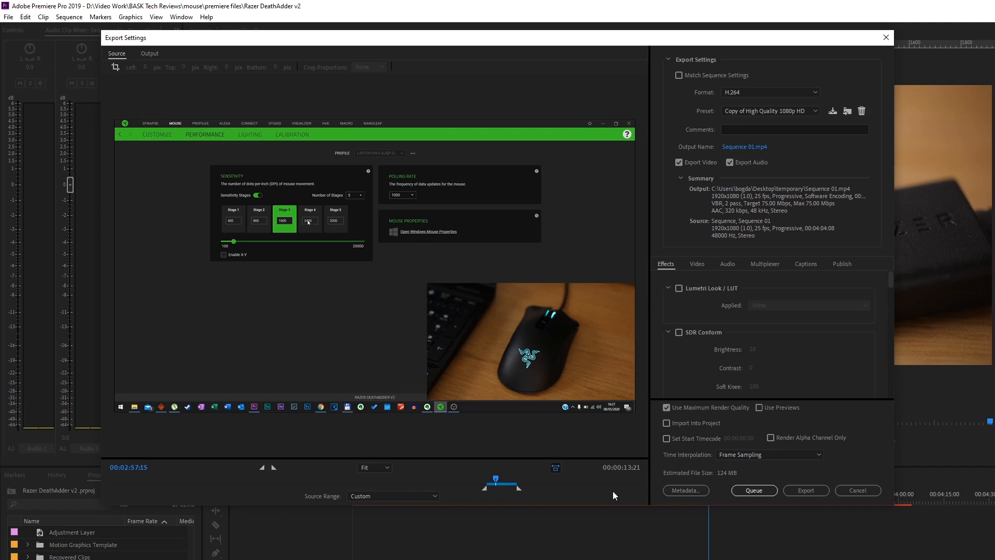
click(806, 490)
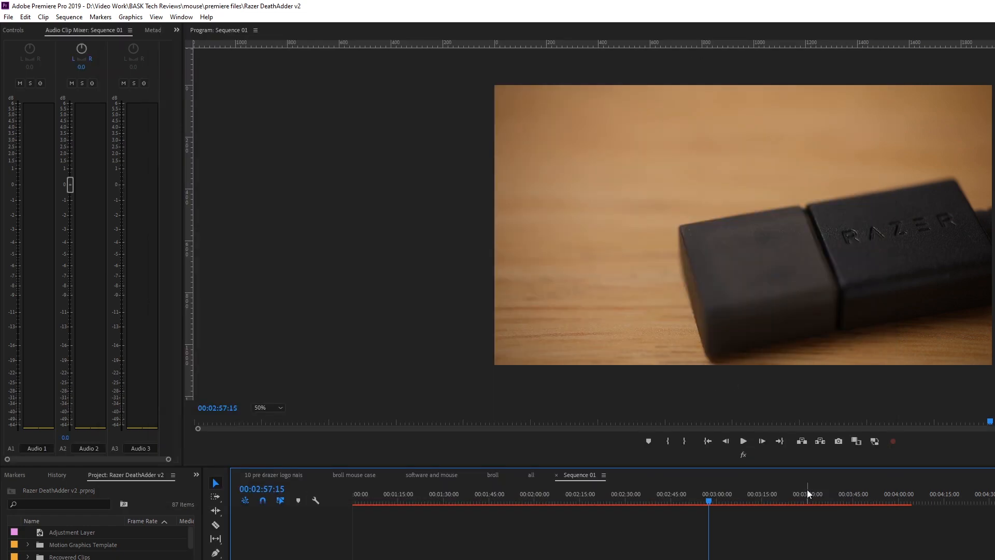
mouse_move(811, 493)
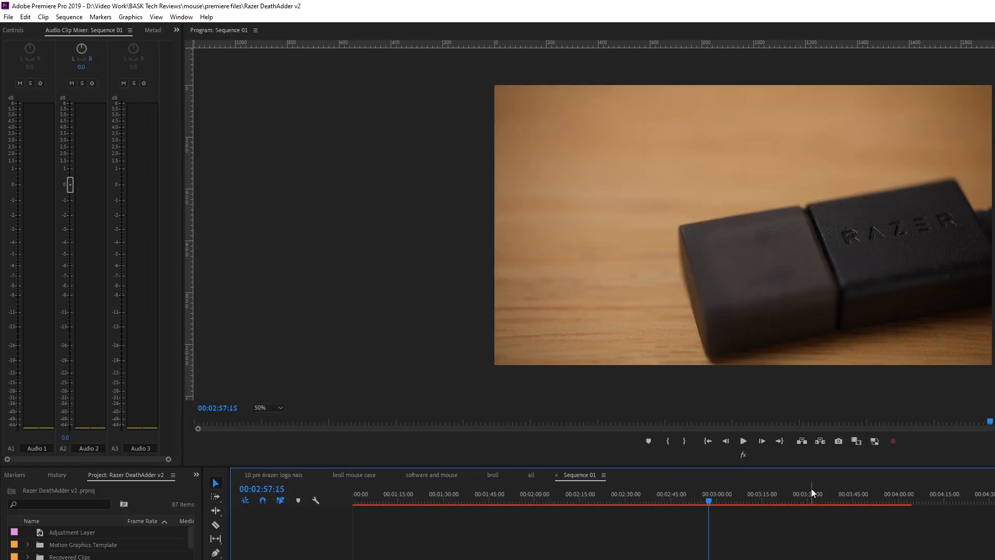
mouse_move(797, 503)
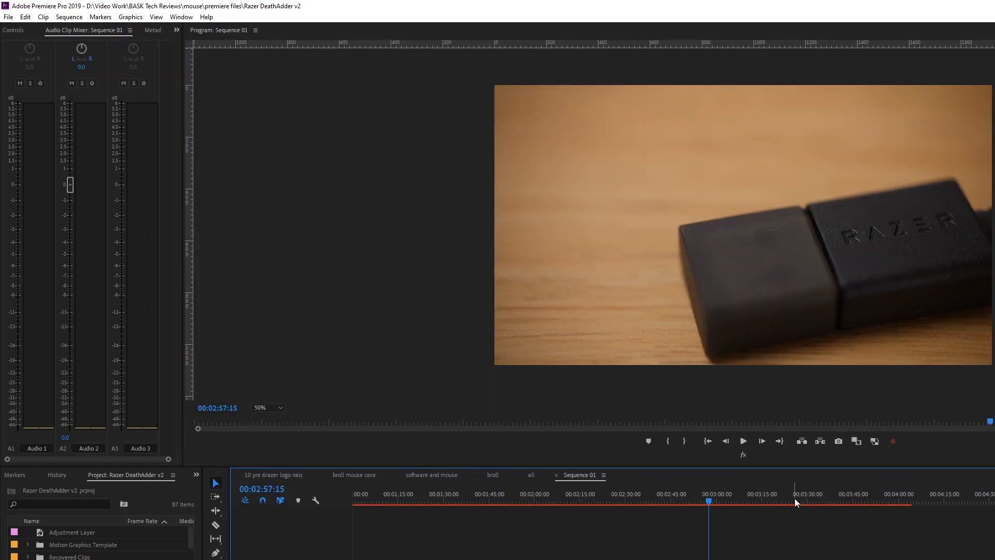
mouse_move(798, 499)
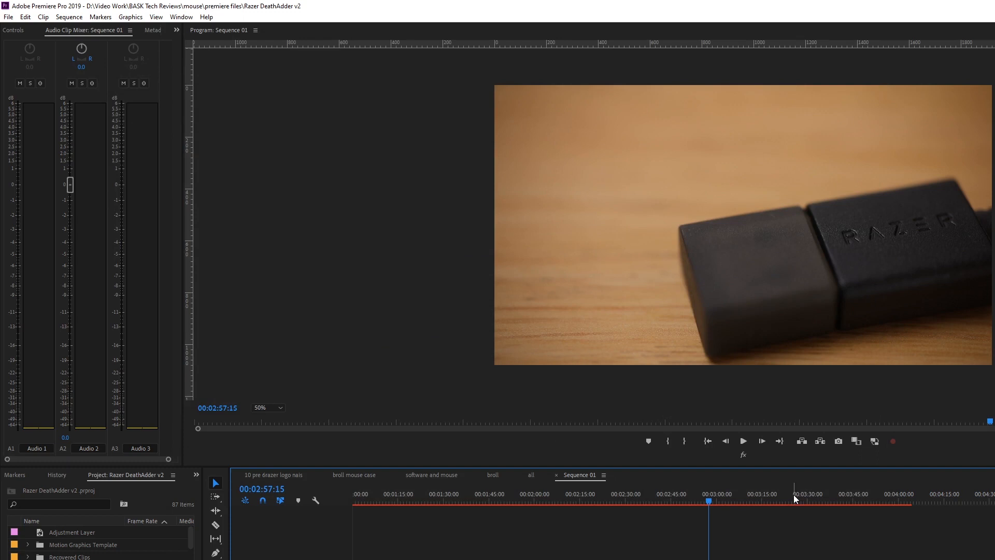
mouse_move(760, 494)
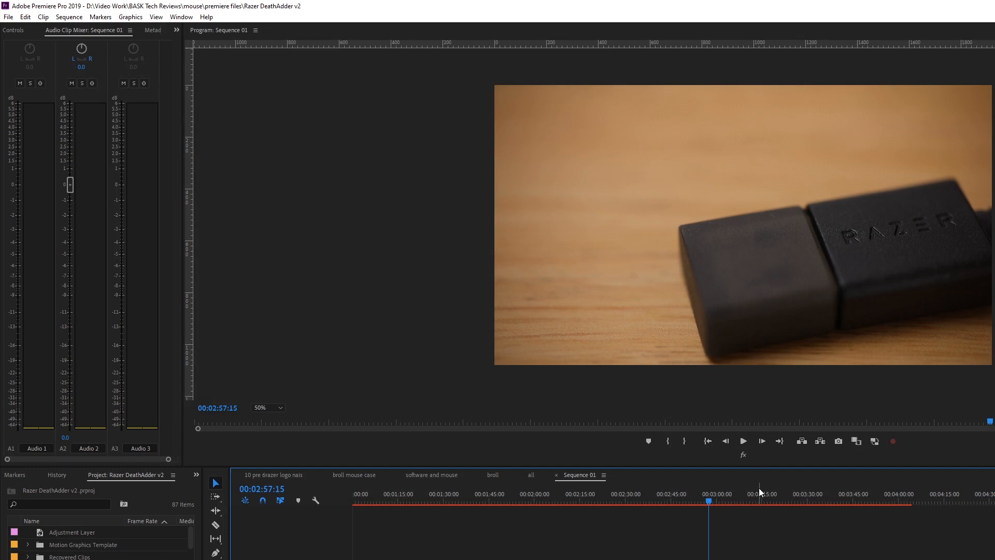